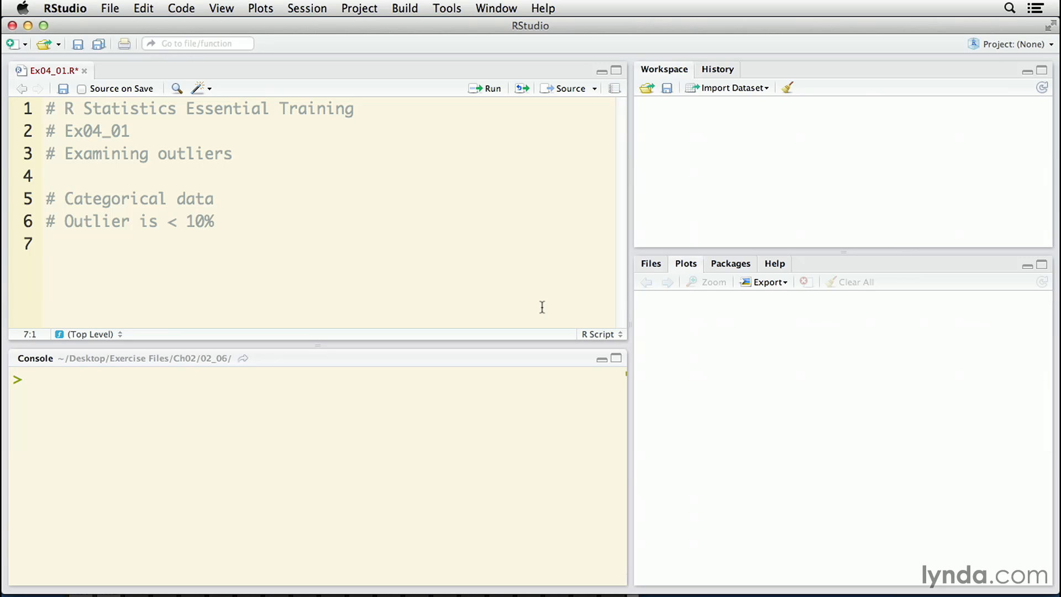
# On line 7, add a worldwide smartphone OS shipments comment and read OS.csv from ~/Desktop/R into OS.
pyautogui.click(46, 244)
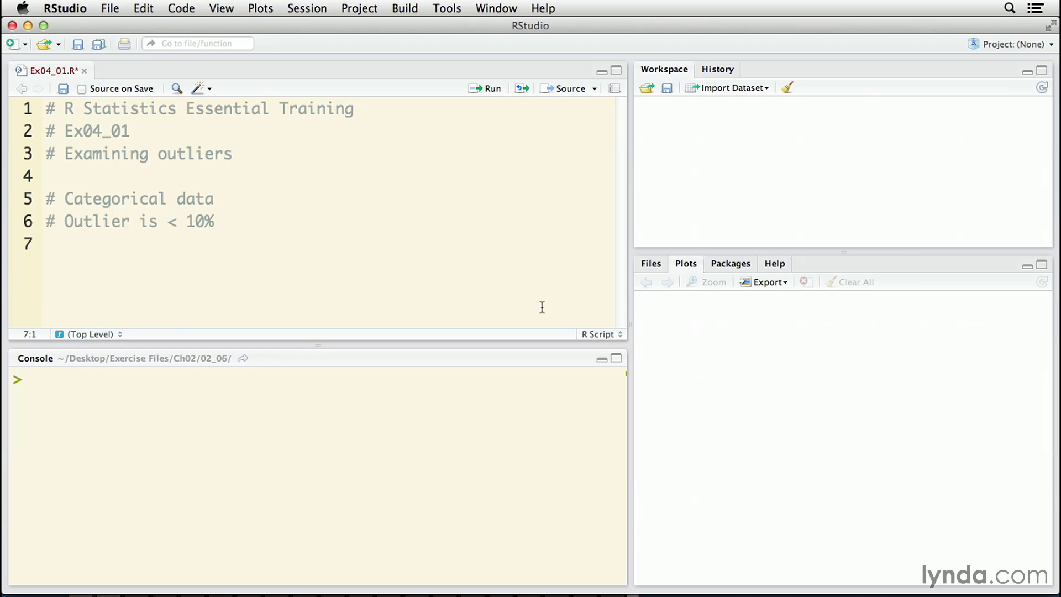
pyautogui.click(45, 244)
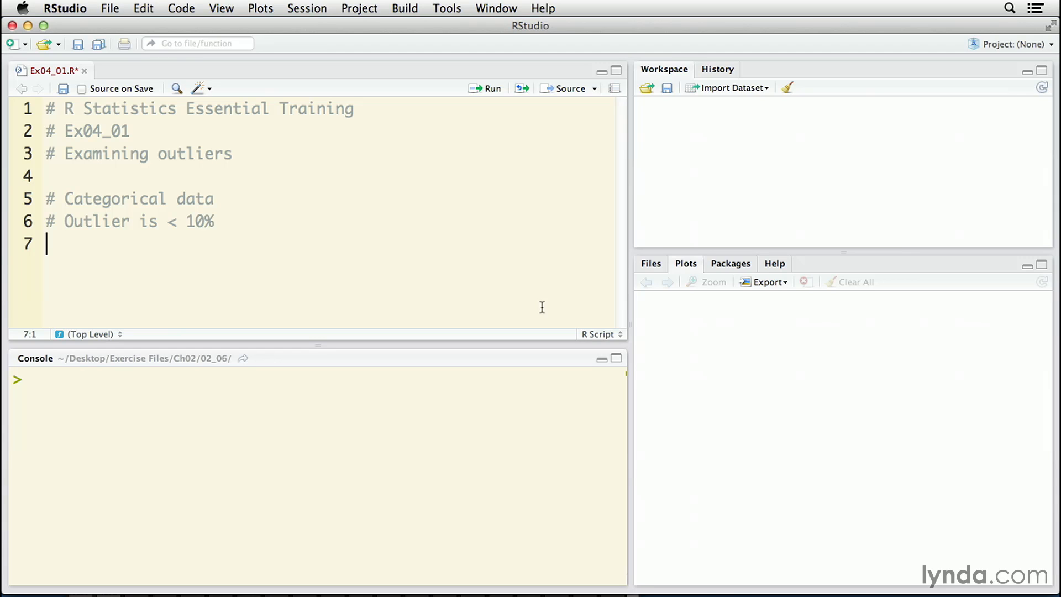
pyautogui.write('# Worldwide shipments of smartphone OS')
pyautogui.write('# in millions for 2013 Q1')
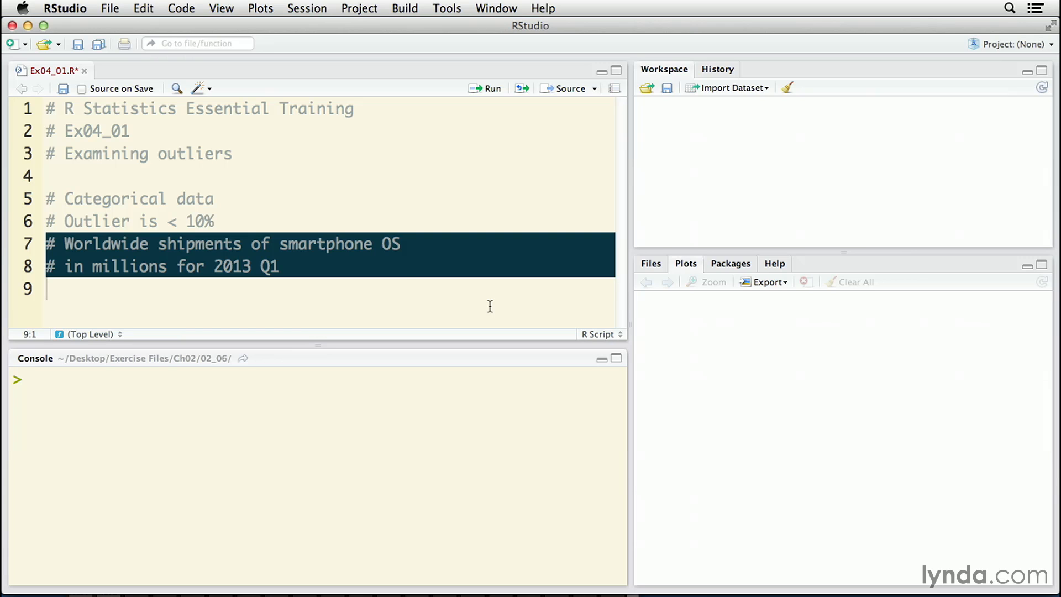
pyautogui.write('OS <- read.csv("~/Desktop/R/OS.csv", header = TRUE)')
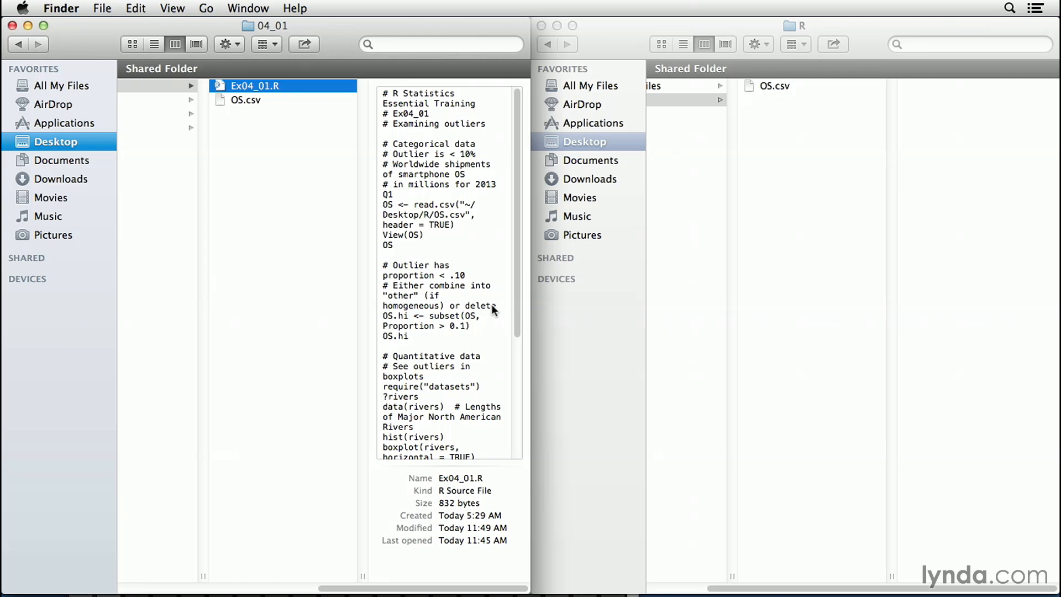
# Preview the Ex04_01.R script in Finder's Desktop R folder.
pyautogui.click(773, 85)
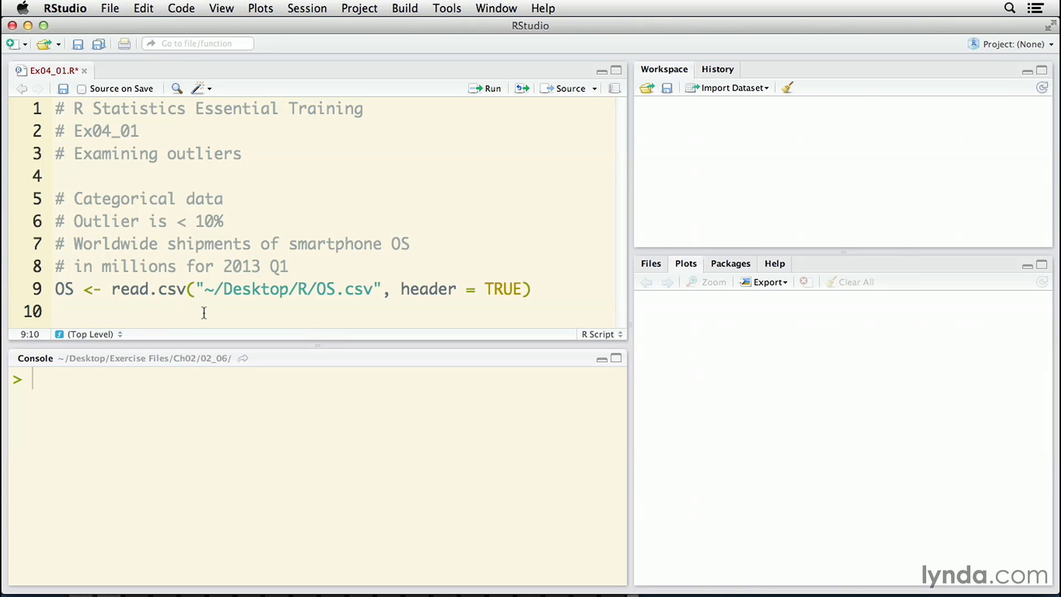
# Add a View(OS) line below read.csv to inspect the imported OS data.
pyautogui.click(195, 289)
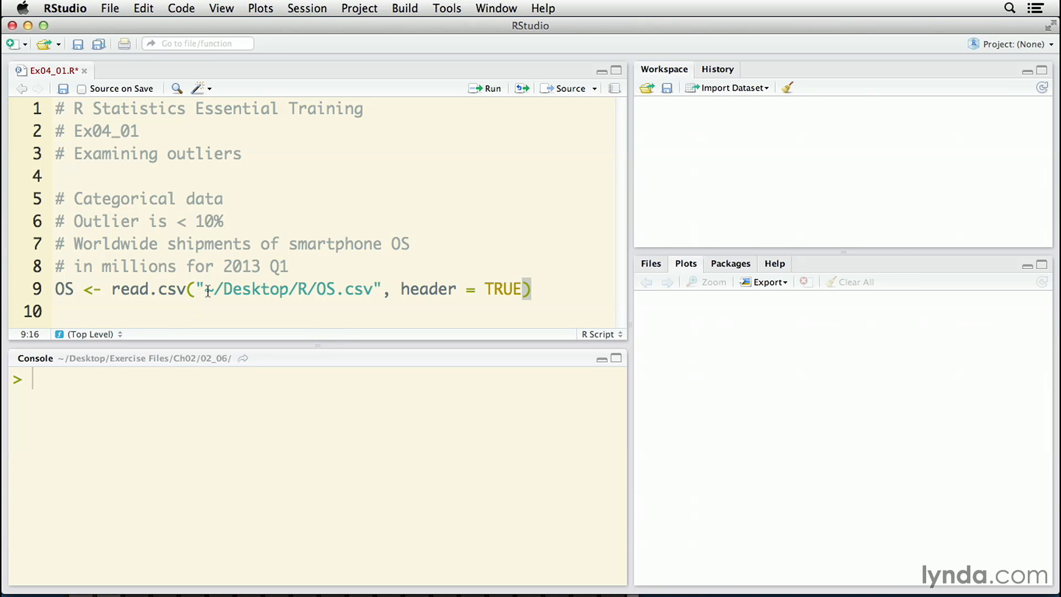
pyautogui.write('View(OS)')
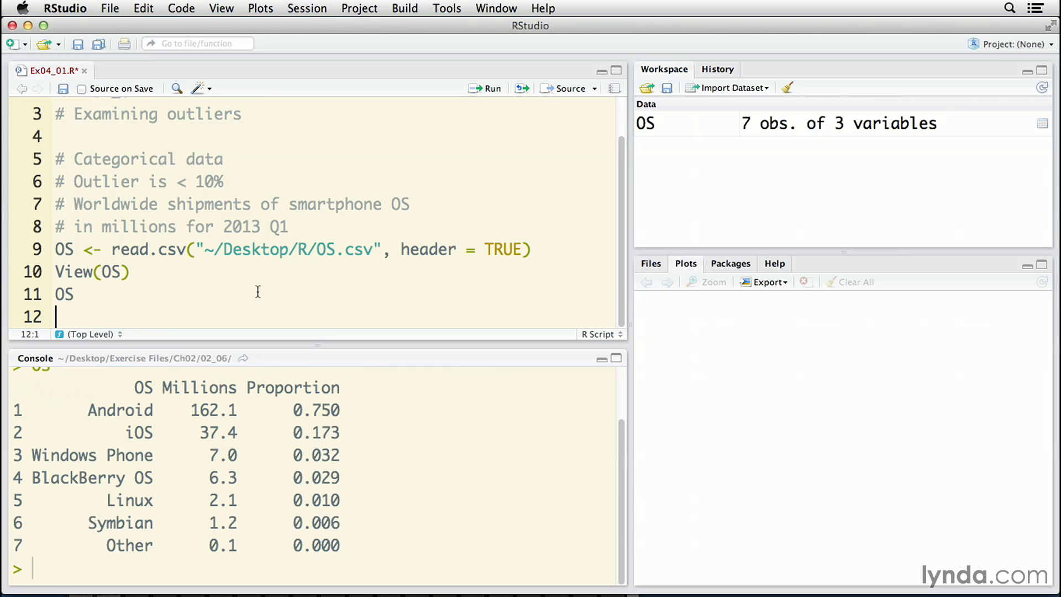
# Comment that outliers have proportion < .10 and should be combined into "other" or deleted.
pyautogui.write('# Outlier has proportion < .10')
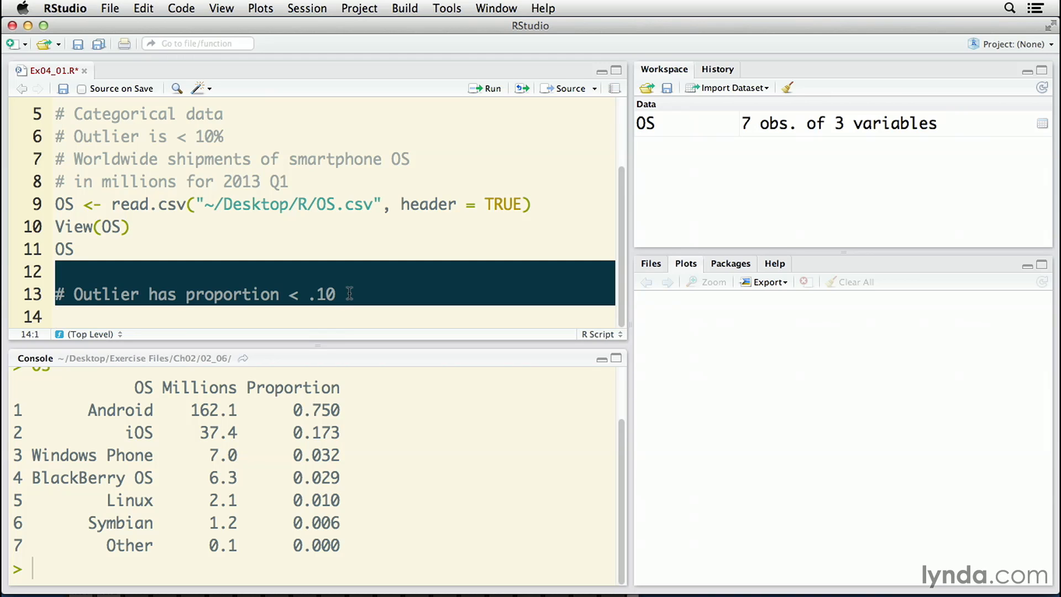
pyautogui.moveTo(27, 500); pyautogui.dragTo(338, 546)
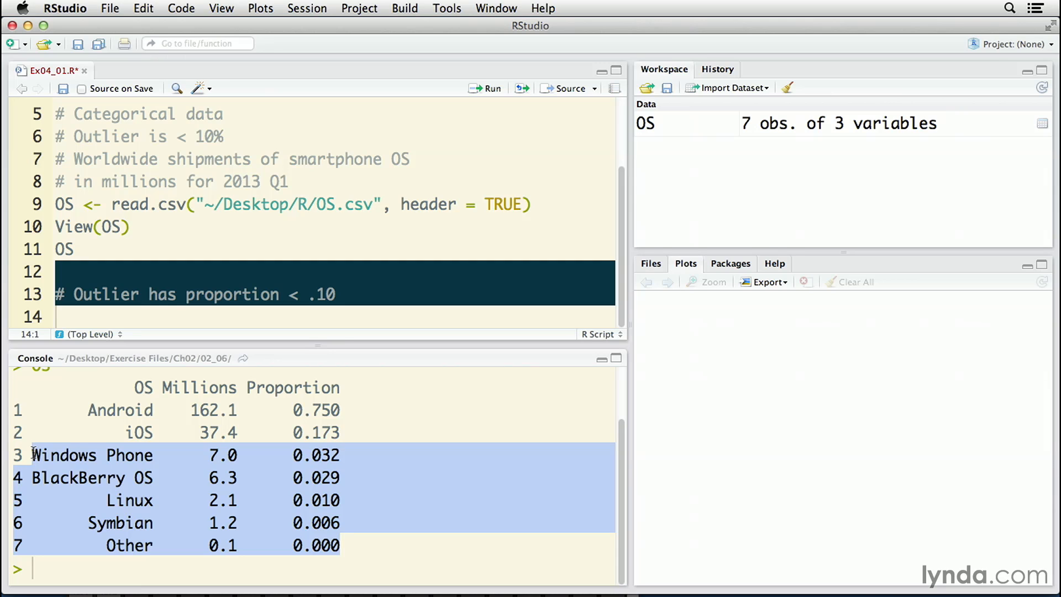
pyautogui.click(415, 313)
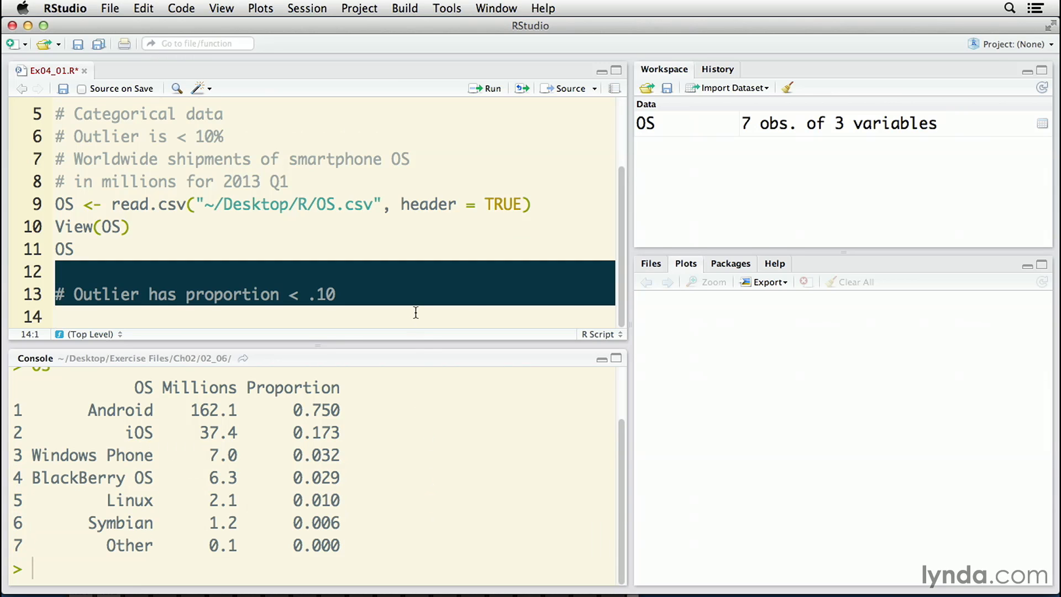
pyautogui.write('# Either combine into "other" (if homogeneous) or delete')
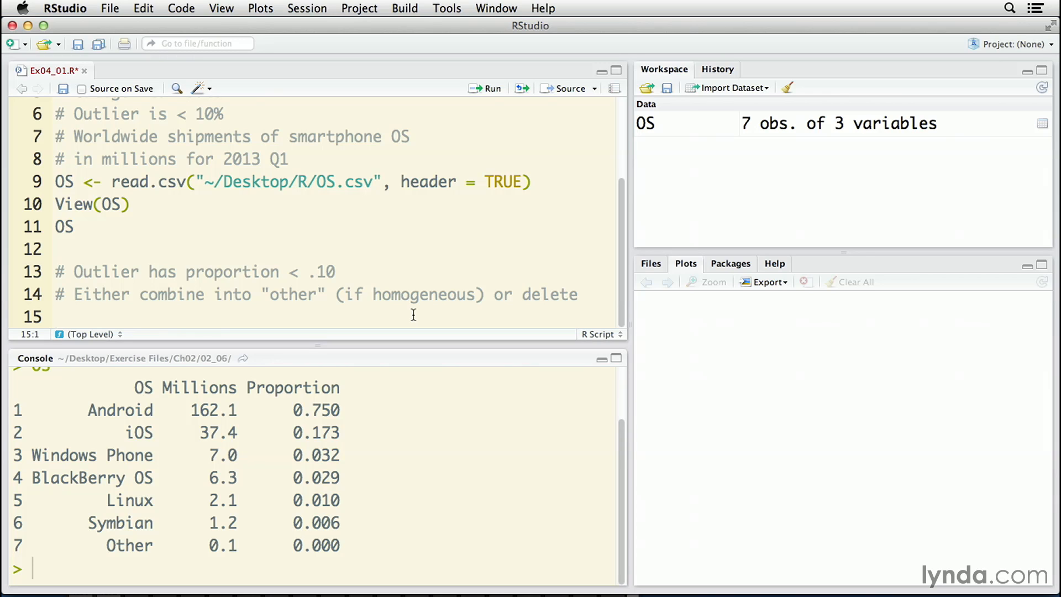
# Write OS.hi <- subset(OS, Proportion > 0.1), checking the Proportion column name against the output.
pyautogui.click(56, 316)
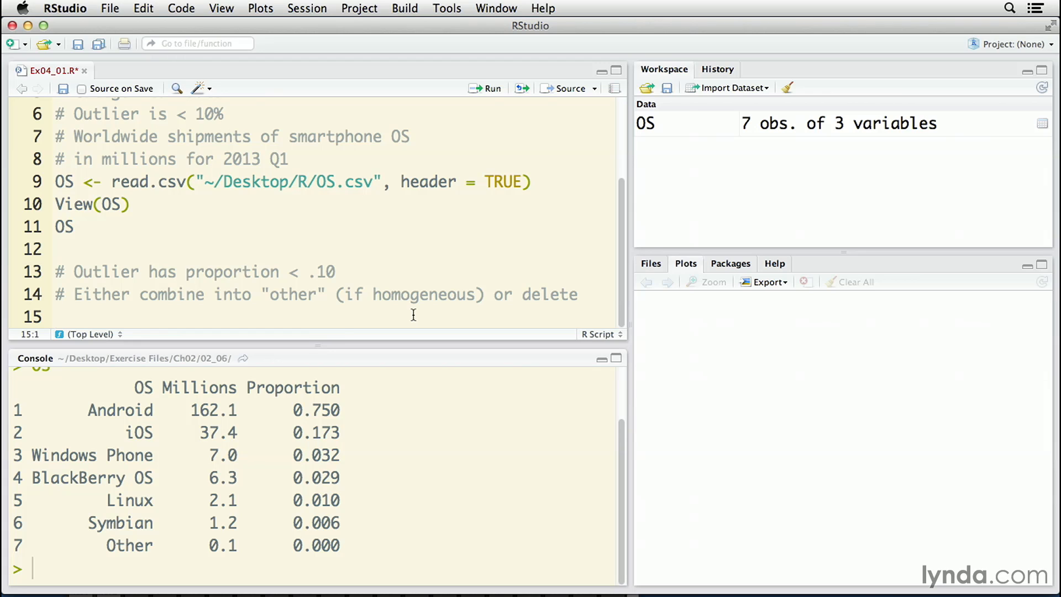
pyautogui.write('OS.hi <- subset(OS, Proportion > 0.1)')
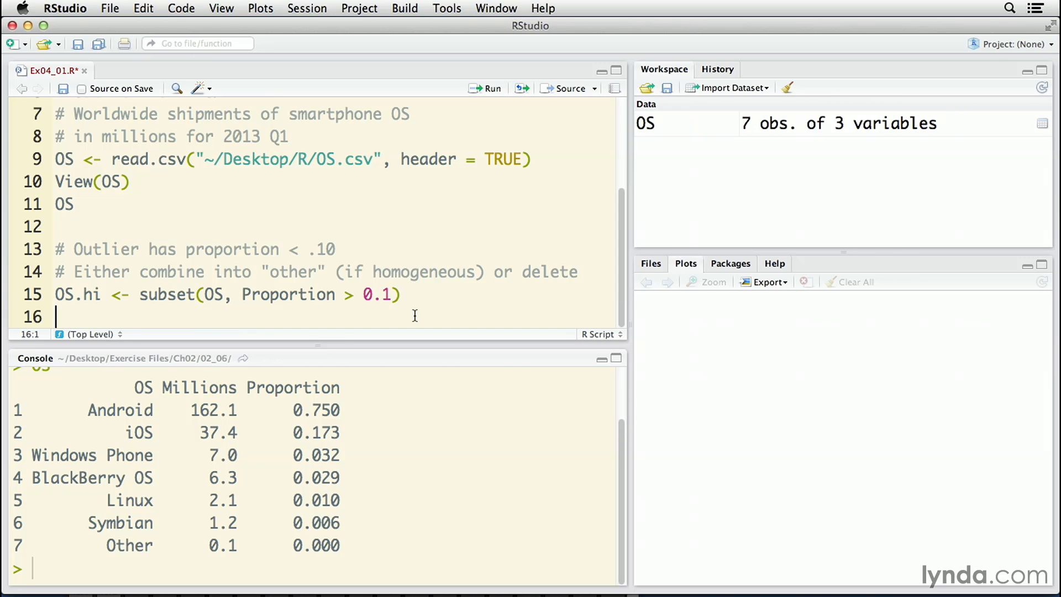
pyautogui.moveTo(397, 311)
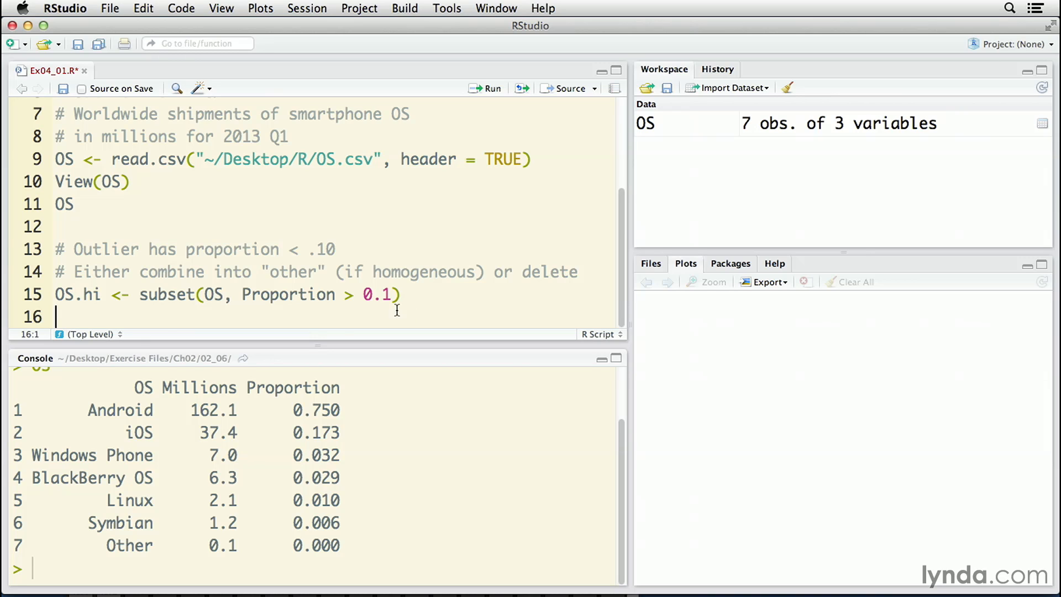
pyautogui.doubleClick(163, 294)
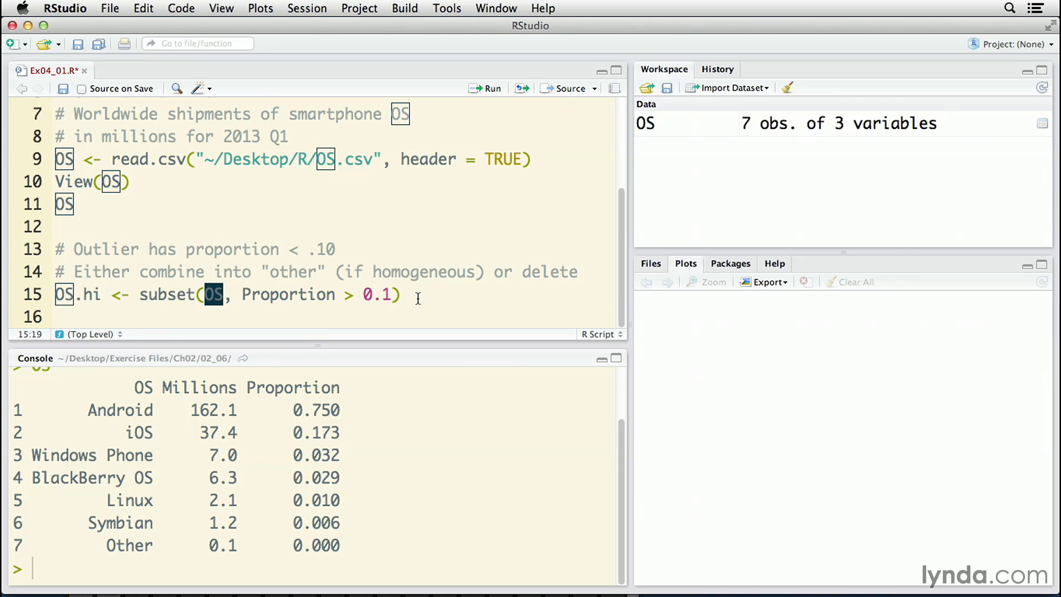
pyautogui.click(245, 293)
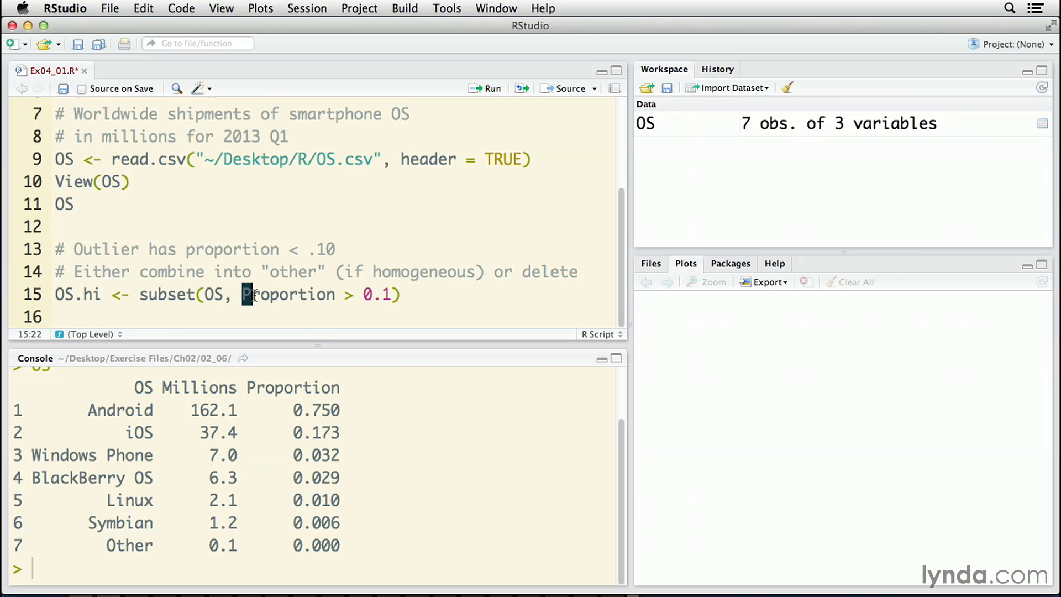
pyautogui.doubleClick(287, 295)
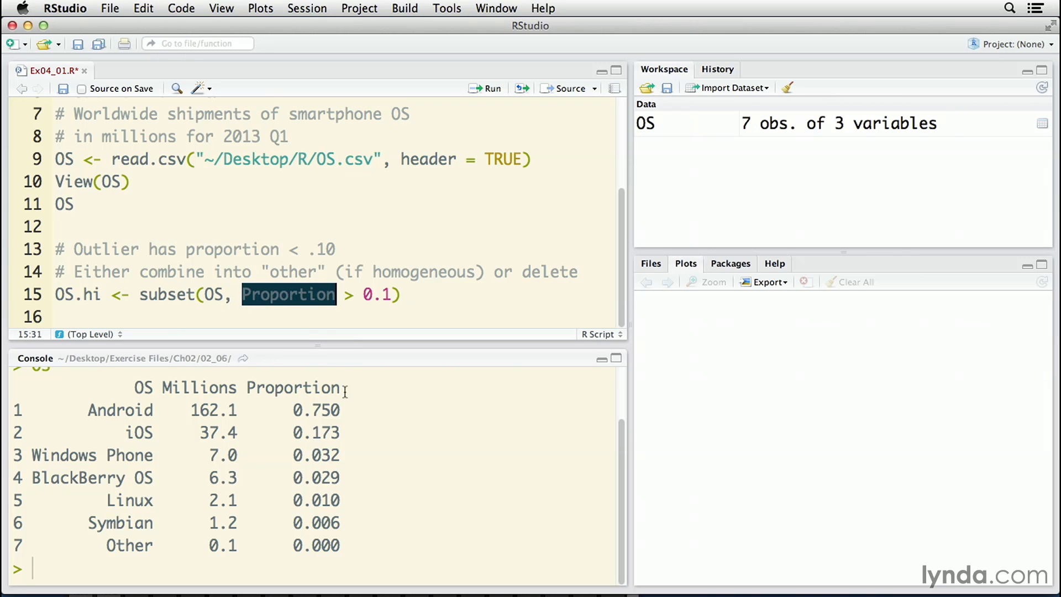
pyautogui.doubleClick(293, 386)
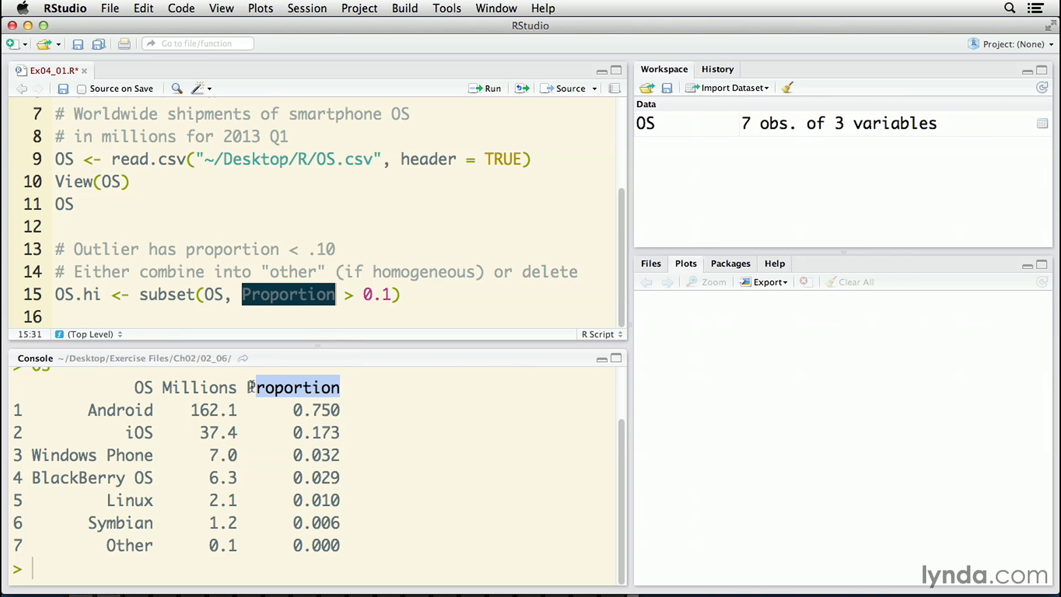
pyautogui.moveTo(350, 314)
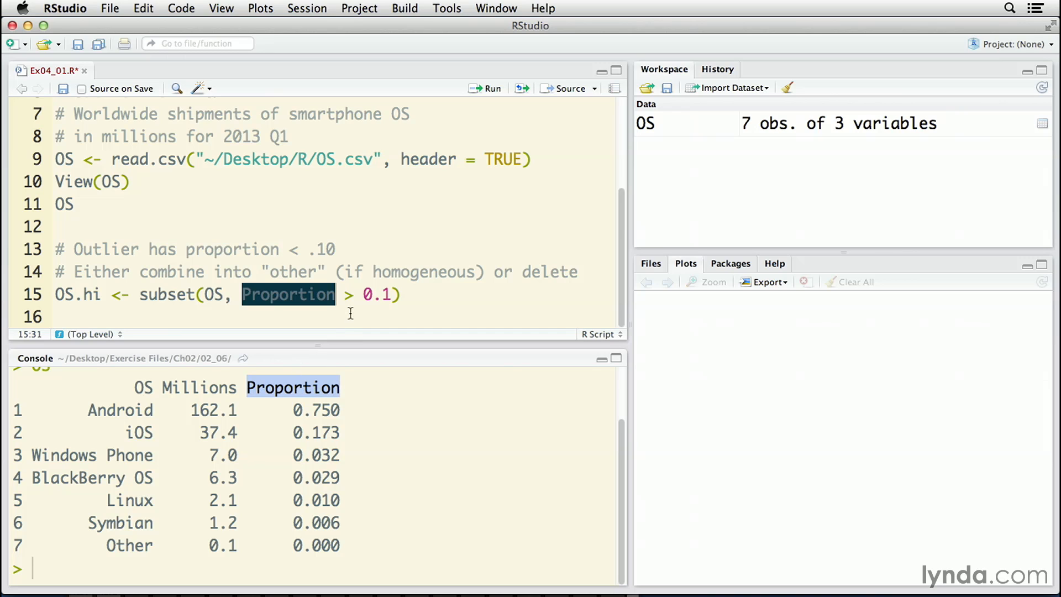
pyautogui.click(401, 295)
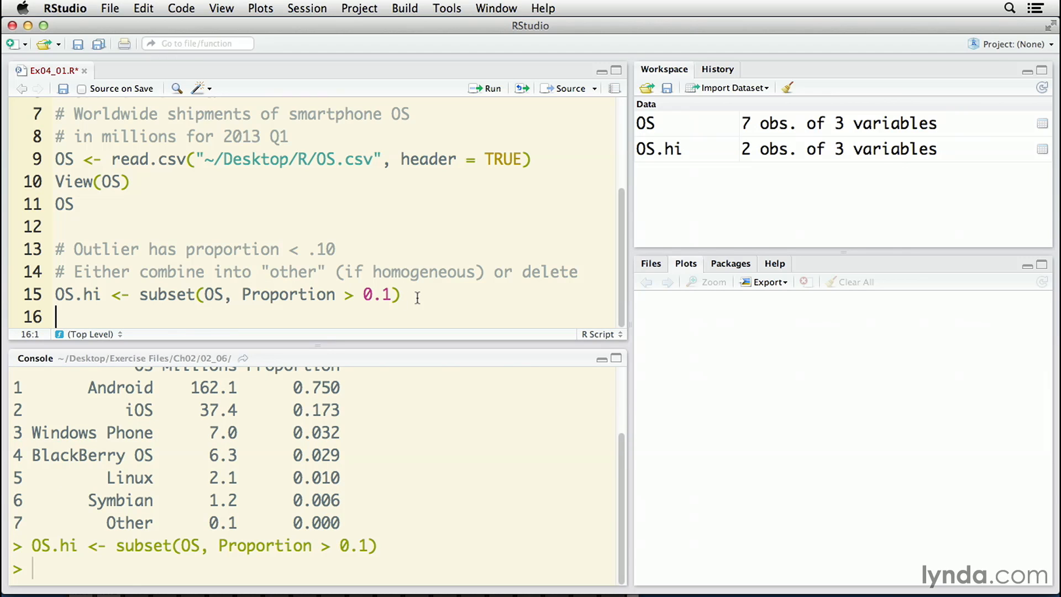
# Print OS.hi to show only Android and iOS, then resume writing below it.
pyautogui.write('OS.hi')
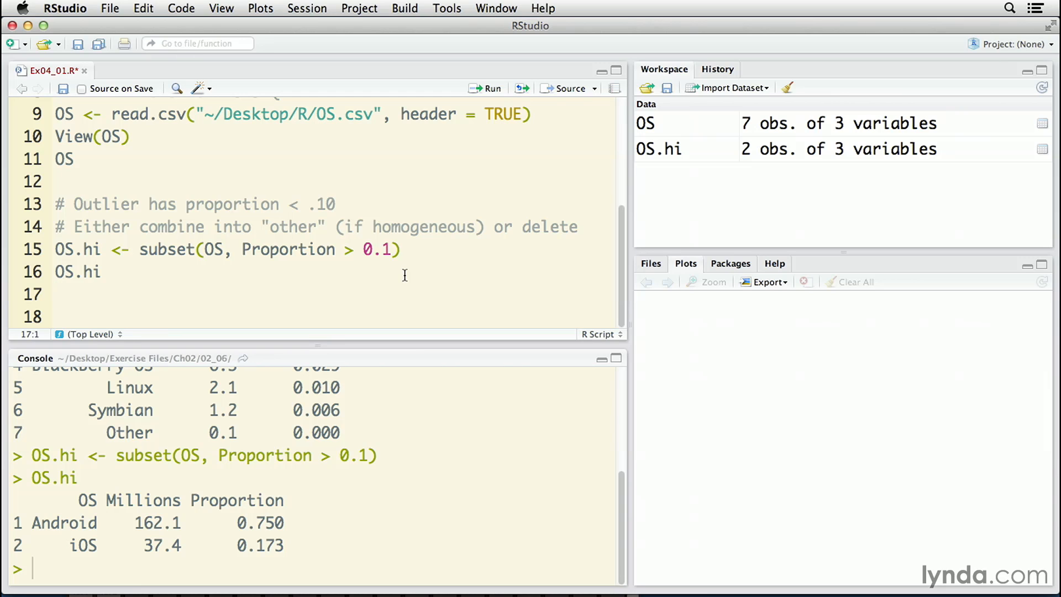
pyautogui.click(55, 294)
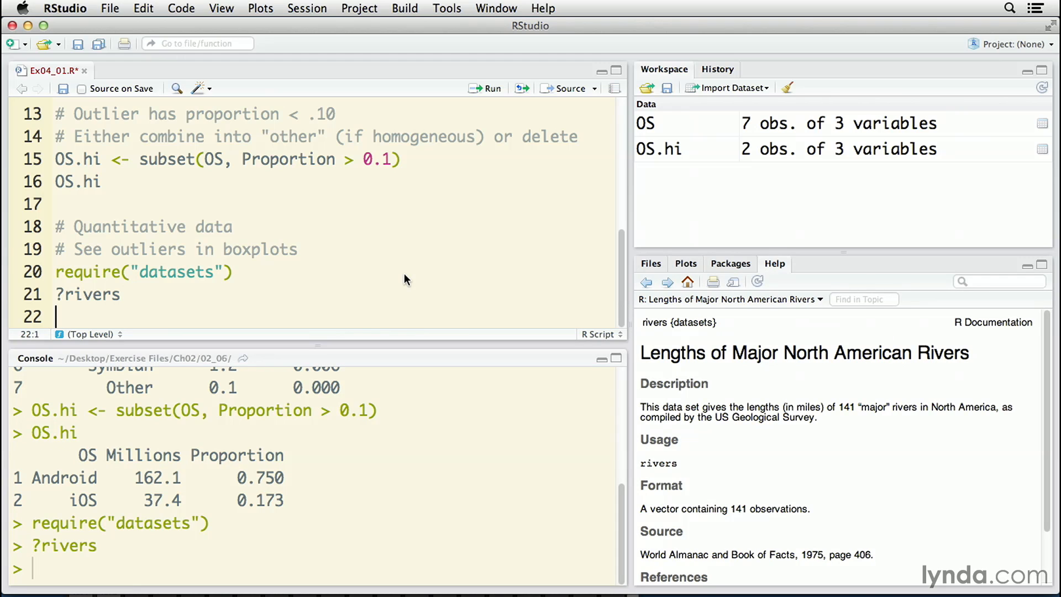
# Add data(rivers), boxplot(rivers, horizontal = TRUE) and boxplot.stats(rivers) to the script.
pyautogui.write('data(rivers)  # Lengths of Major North American Rivers')
pyautogui.write('hist(rivers')
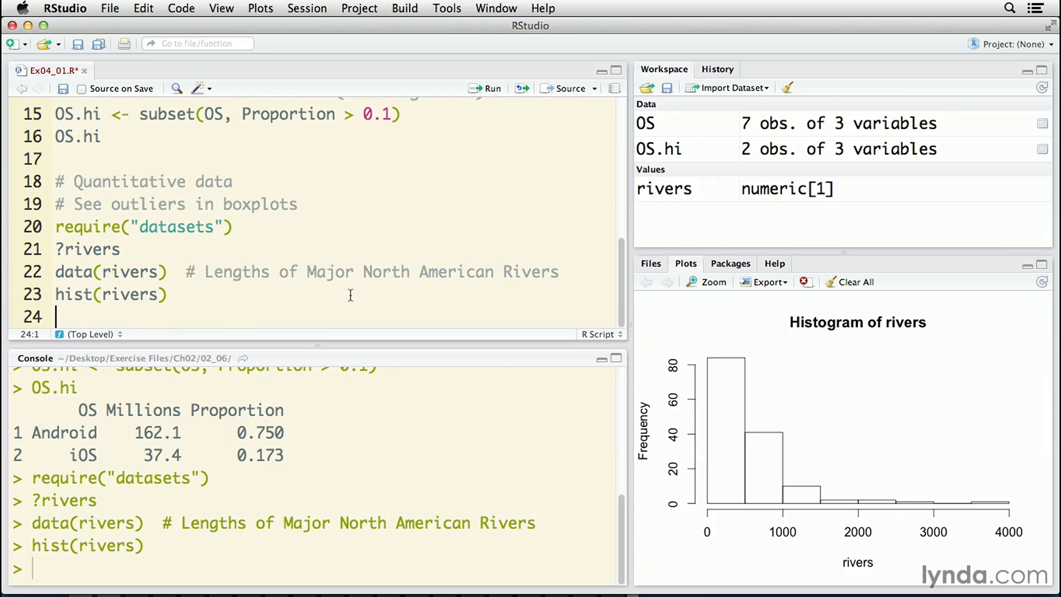
pyautogui.write('boxplot(rivers, horizontal = TRUE)')
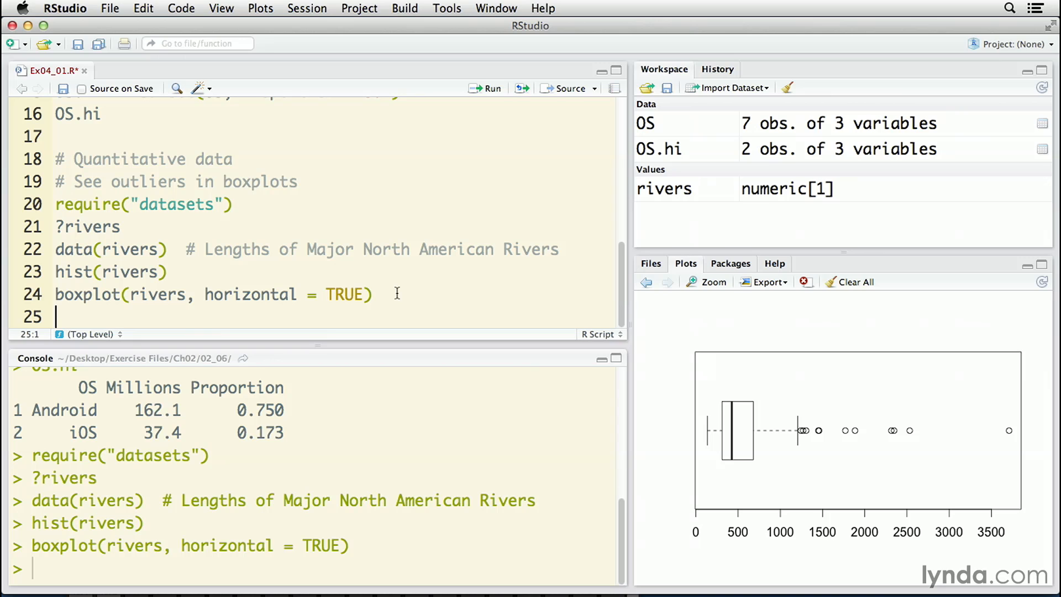
pyautogui.write('boxplot.stats(rivers)')
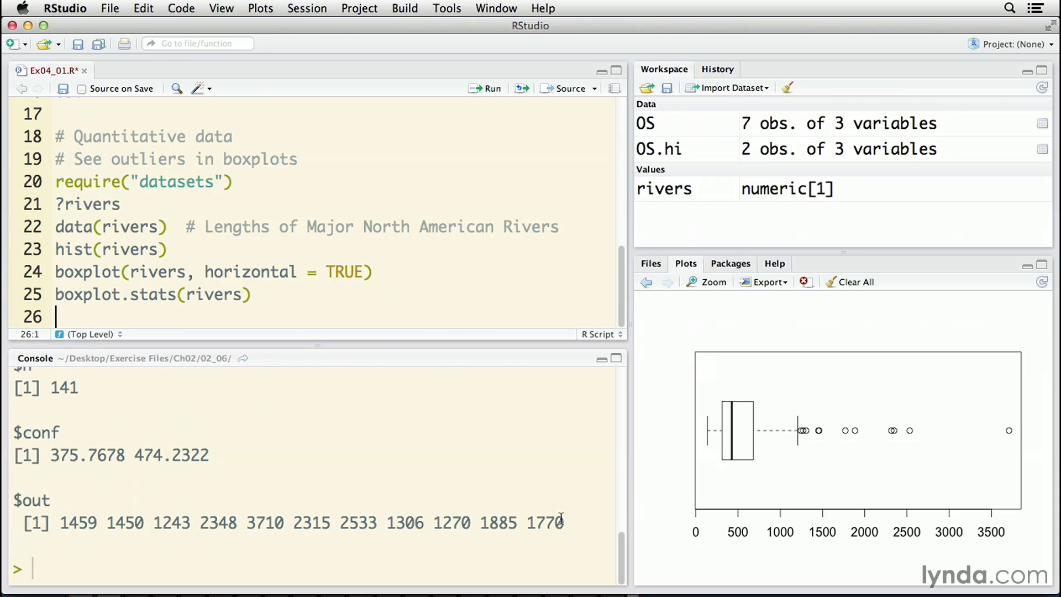
# Create rivers.low from rivers below 1210 and run its horizontal boxplot.
pyautogui.write('rivers.low  <- rivers[rivers < 1210]  # Remove outliers')
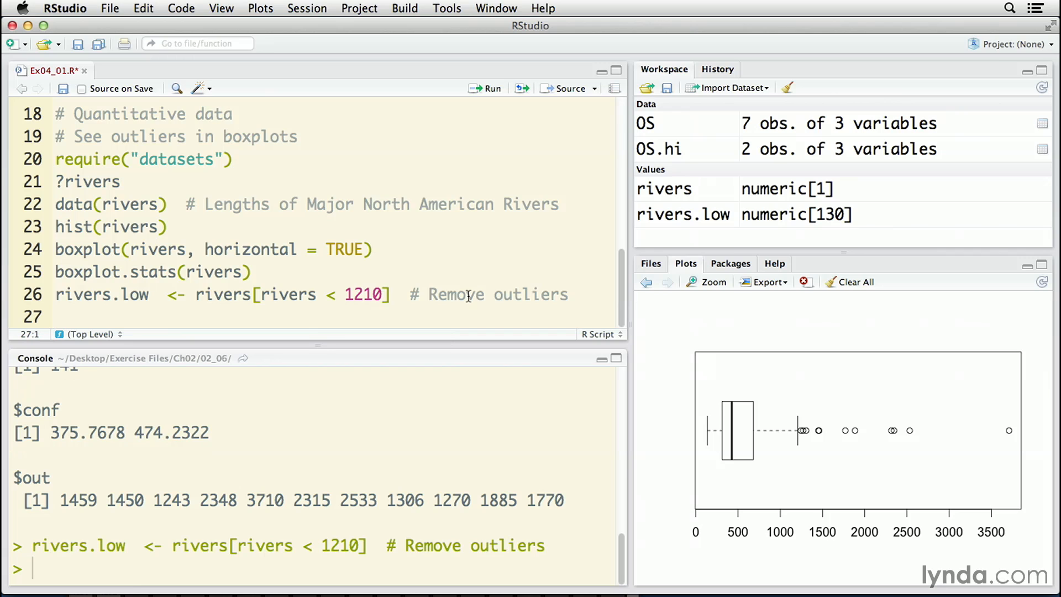
pyautogui.write('boxplot(rivers.low, horizontal = TRUE)  # Has new outliers')
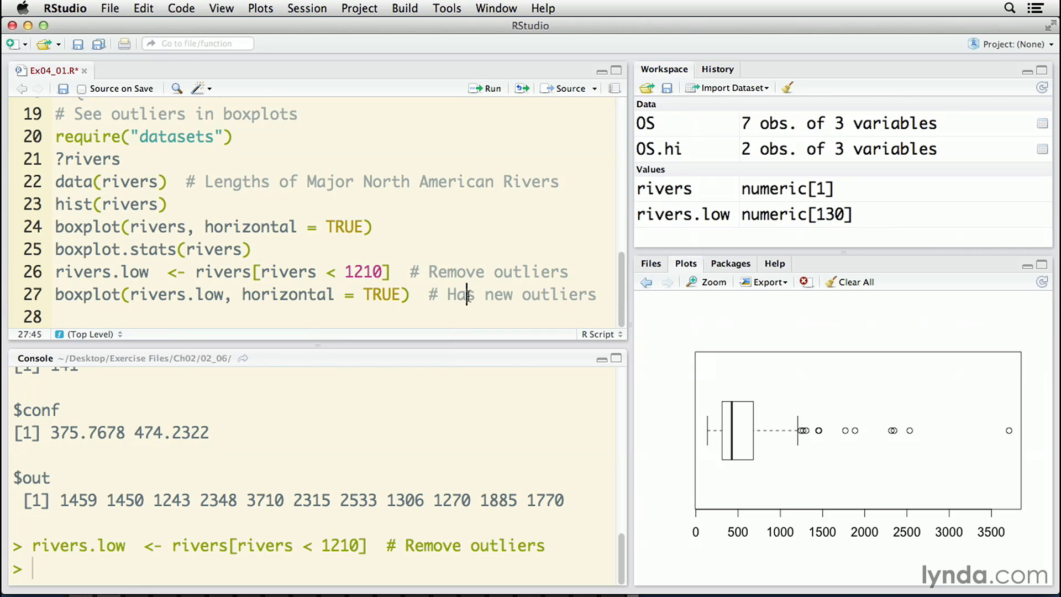
pyautogui.click(485, 88)
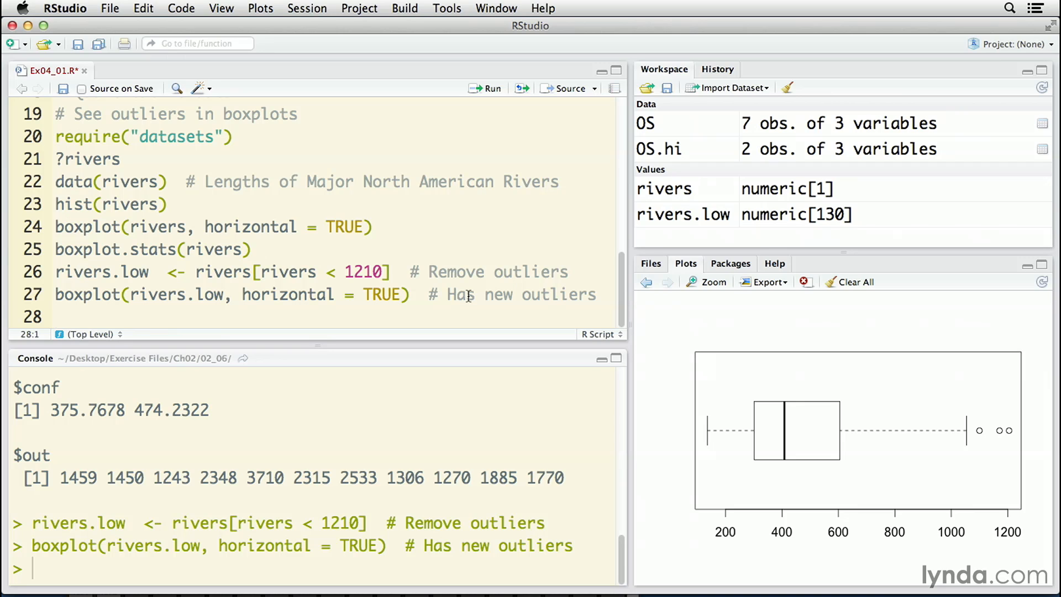
pyautogui.click(57, 317)
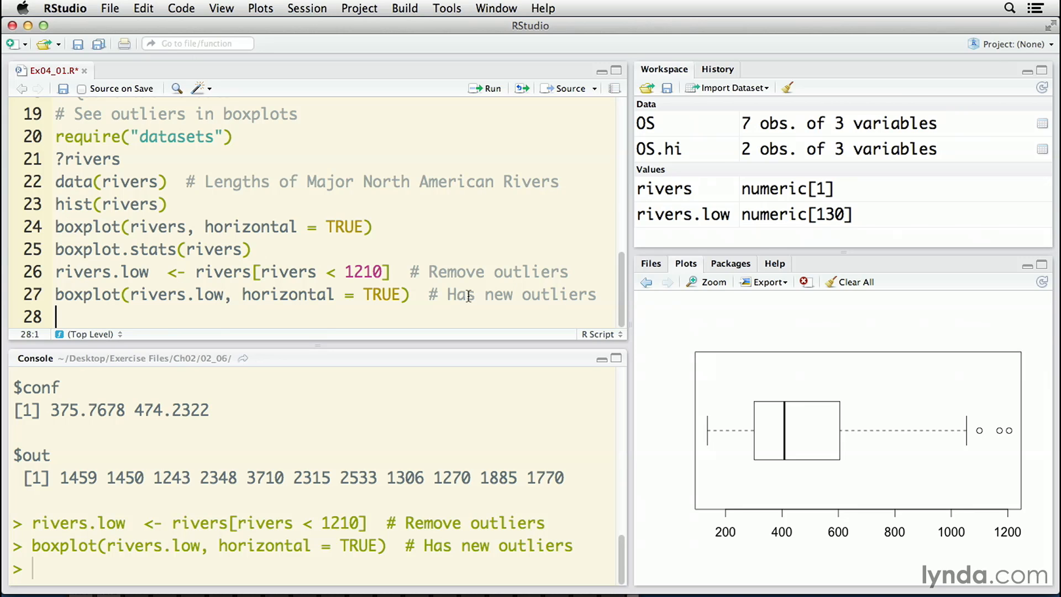
# Add boxplot.stats(rivers.low), rivers.low2 from rivers below 1055, and an rm(list = ls()) clean-up.
pyautogui.write('boxplot.stats(rivers.low)')
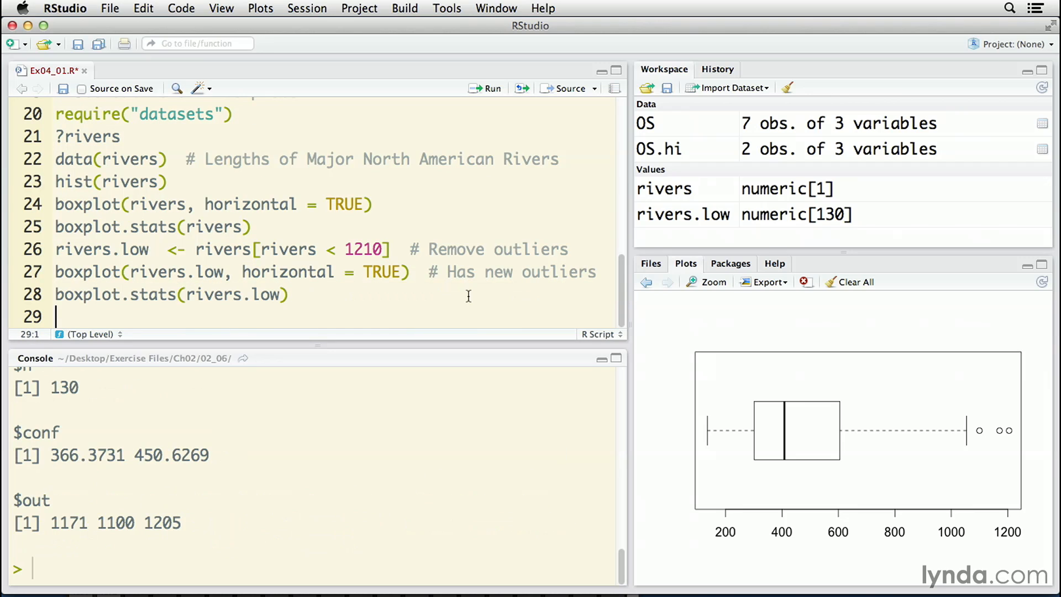
pyautogui.write('rivers.low2  <- rivers[rivers < 1055]  # Remove again')
pyautogui.write('boxplot(rivers.low2)  # Still one outlie')
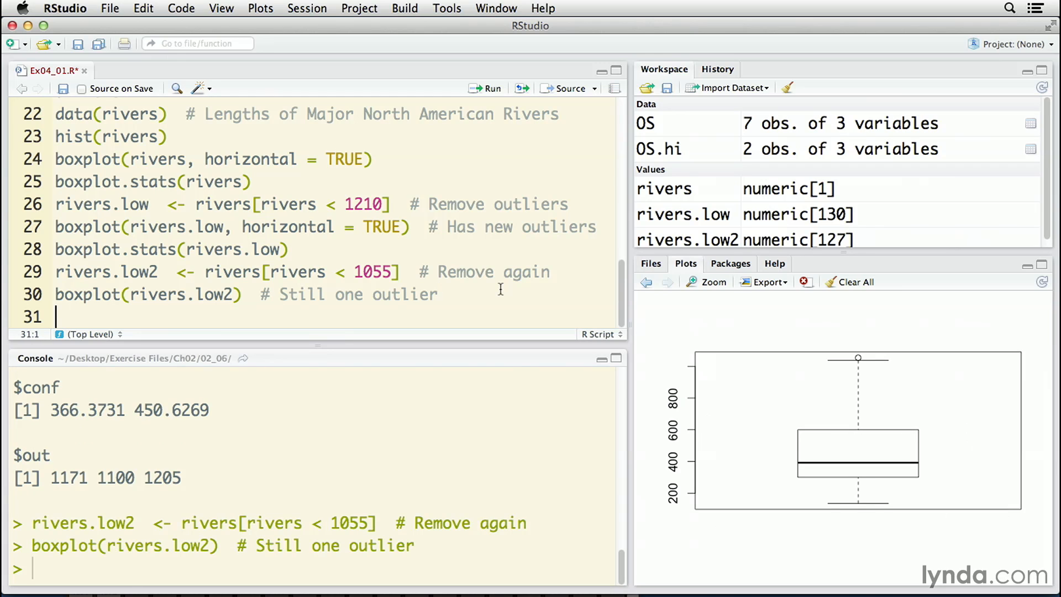
pyautogui.write('rm(list = ls())  # Clean up')
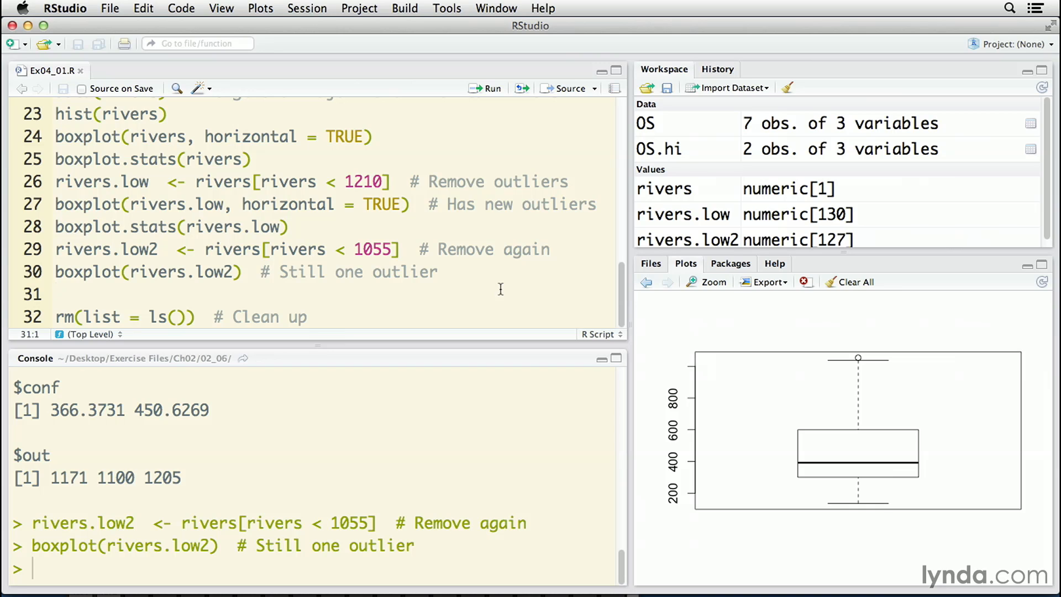
pyautogui.click(58, 293)
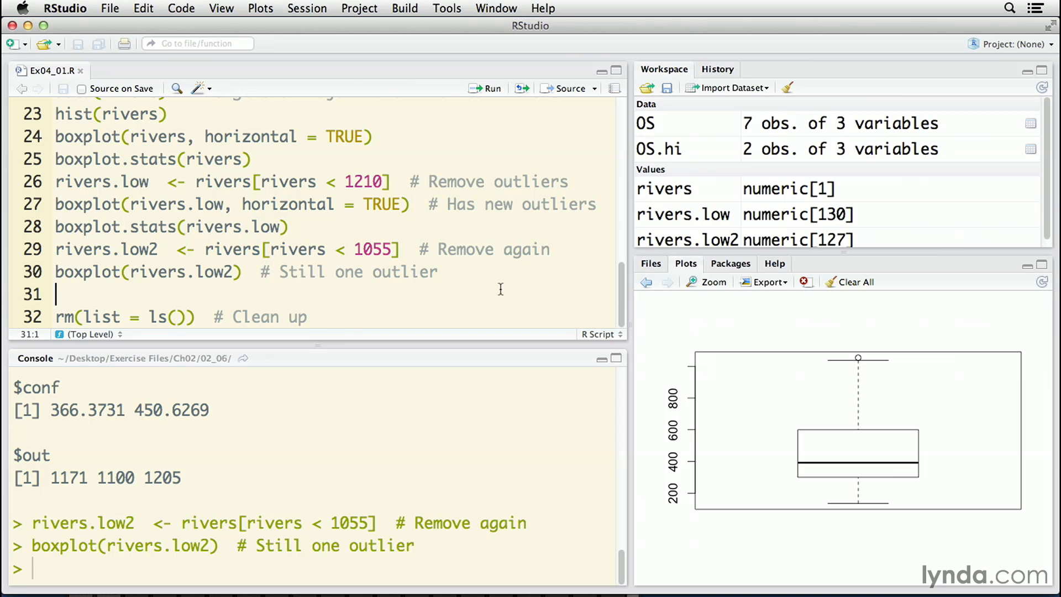